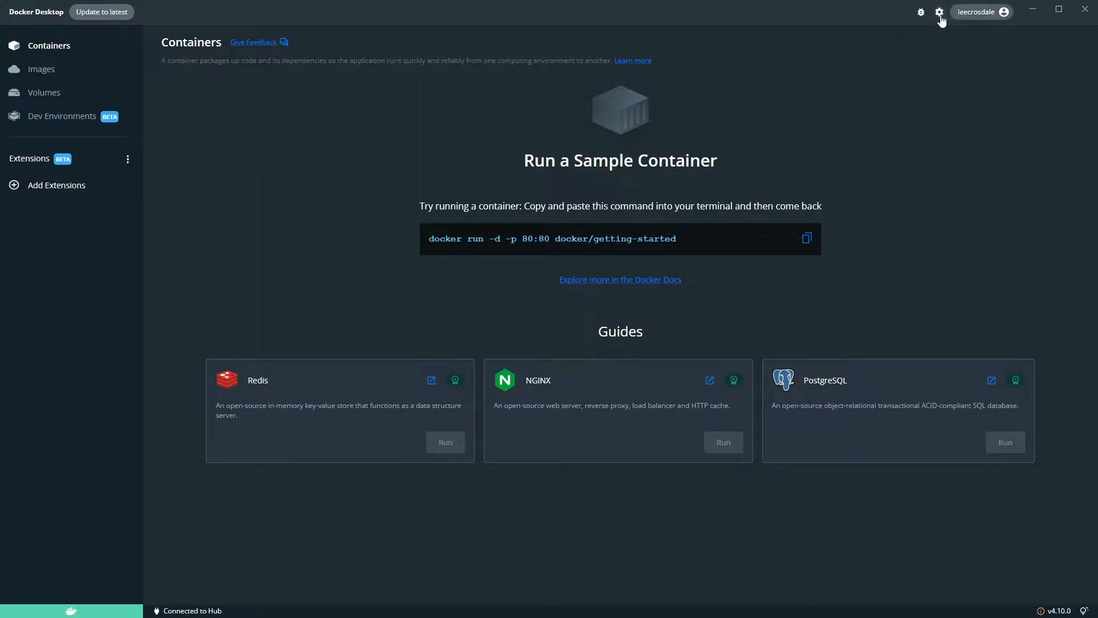
# Launch new-BcContainerWizard from the PowerShell prompt after checking Docker Desktop
pyautogui.click(939, 11)
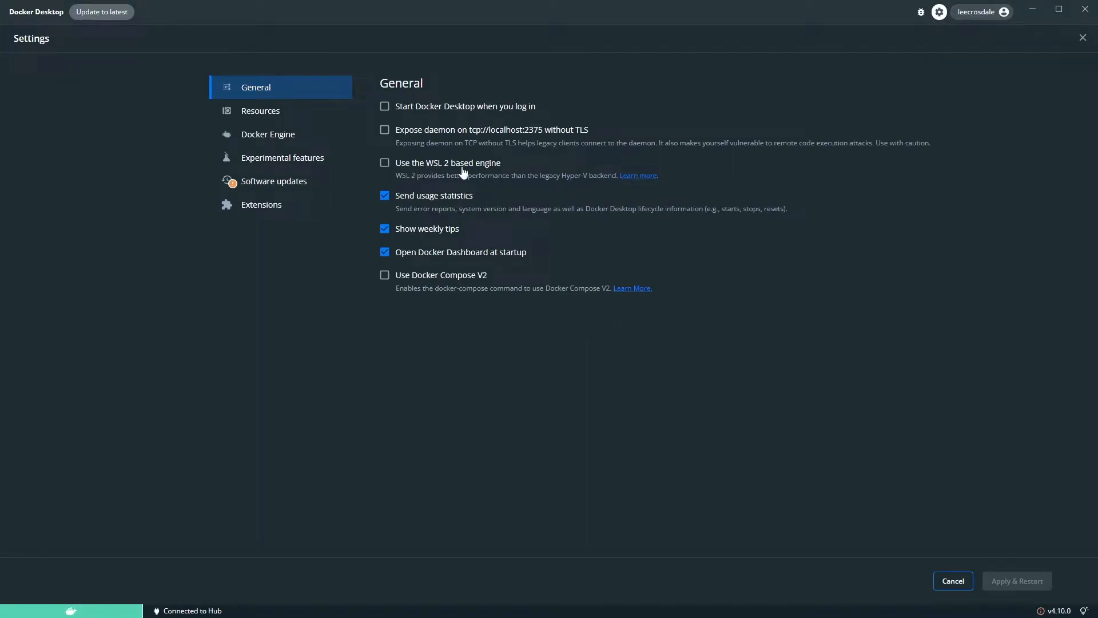
pyautogui.click(952, 581)
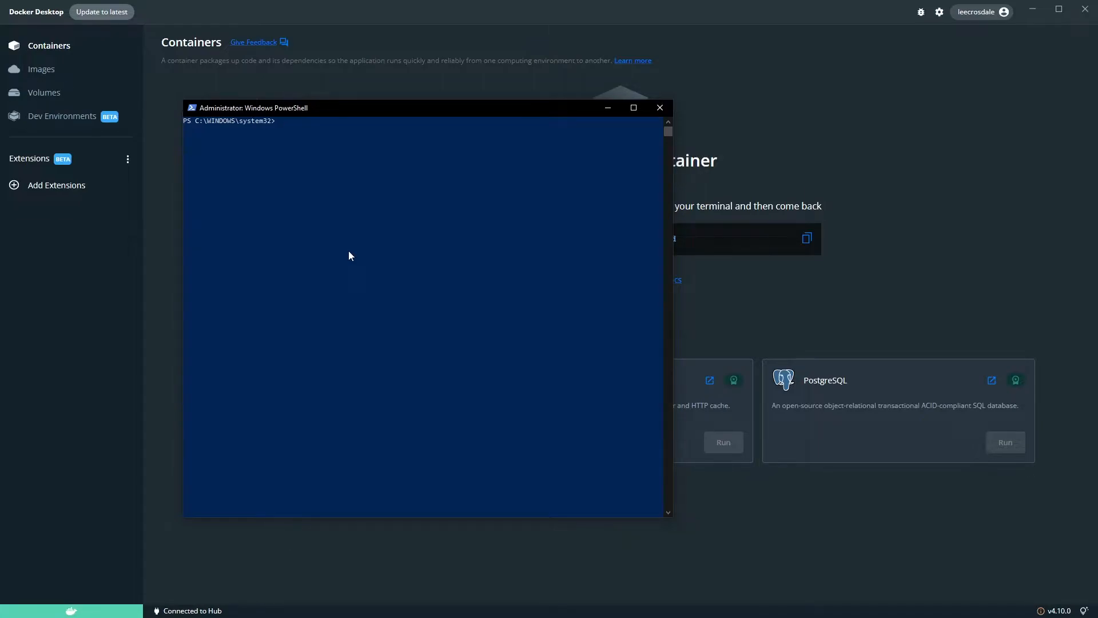
pyautogui.write('new-')
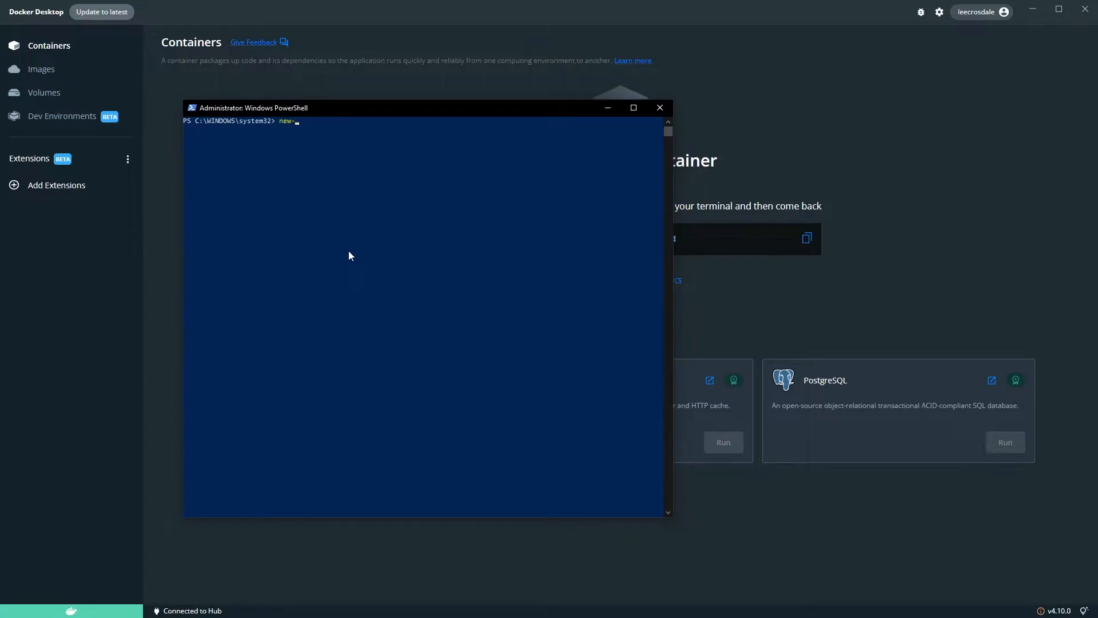
pyautogui.write('BcContainerHelper')
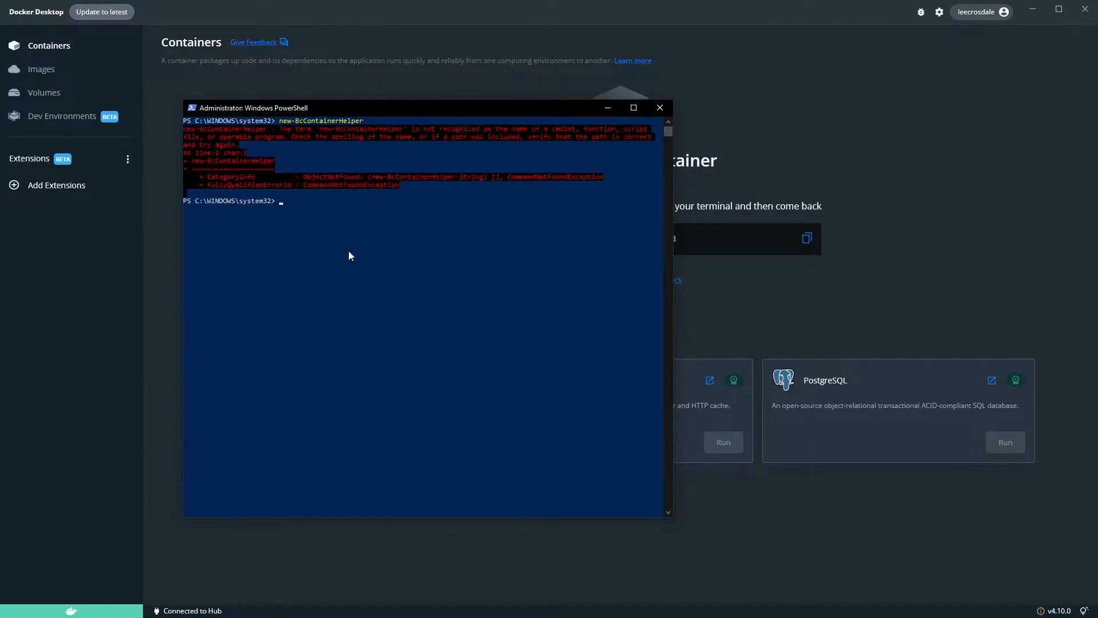
pyautogui.write('new-BcContainerHelp')
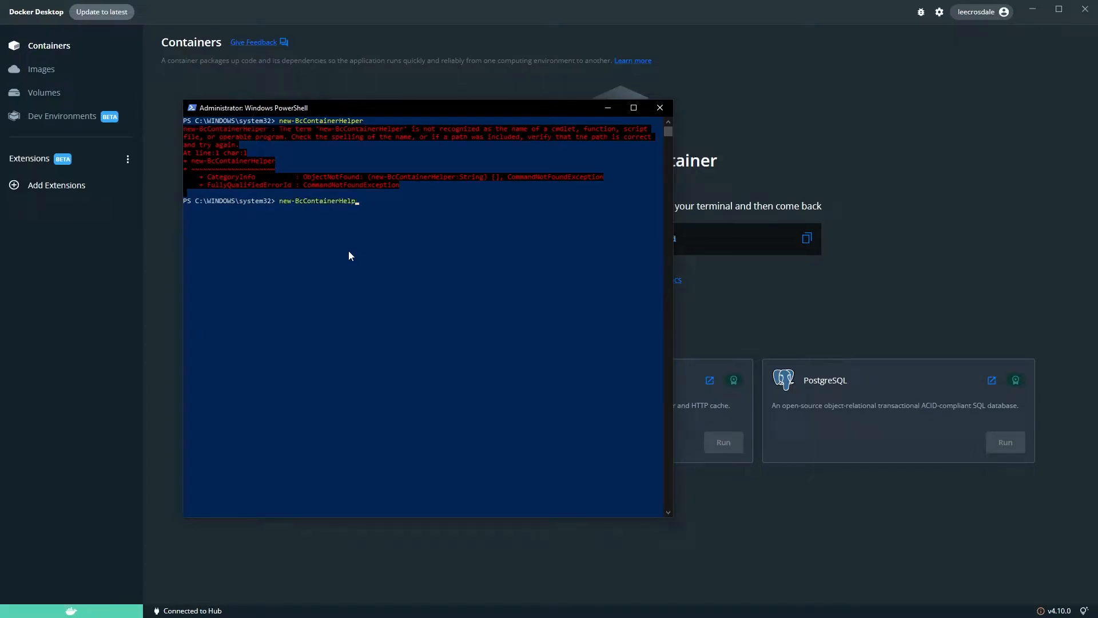
pyautogui.write('Wizard')
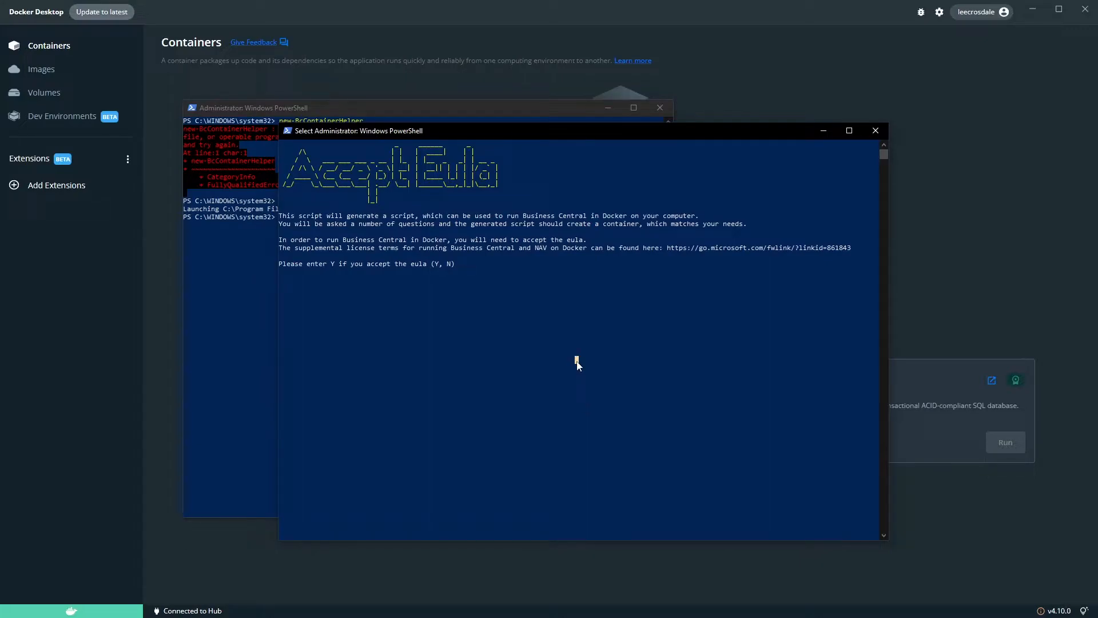
# Accept the EULA with Y and name the container crosdalebc
pyautogui.write('Y')
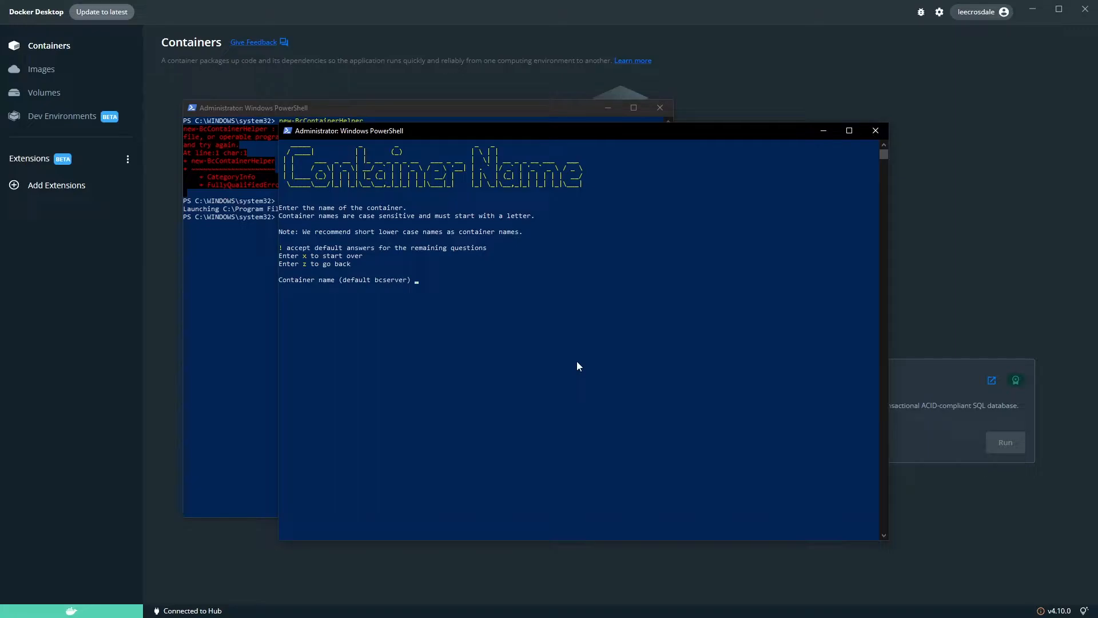
pyautogui.write('b')
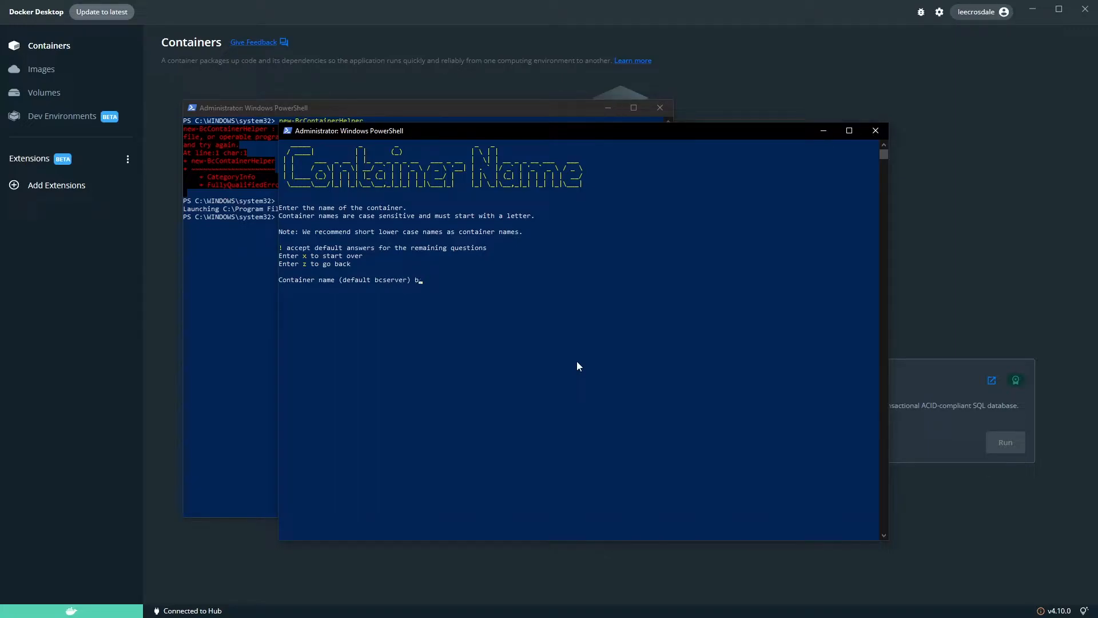
pyautogui.write('crosdale')
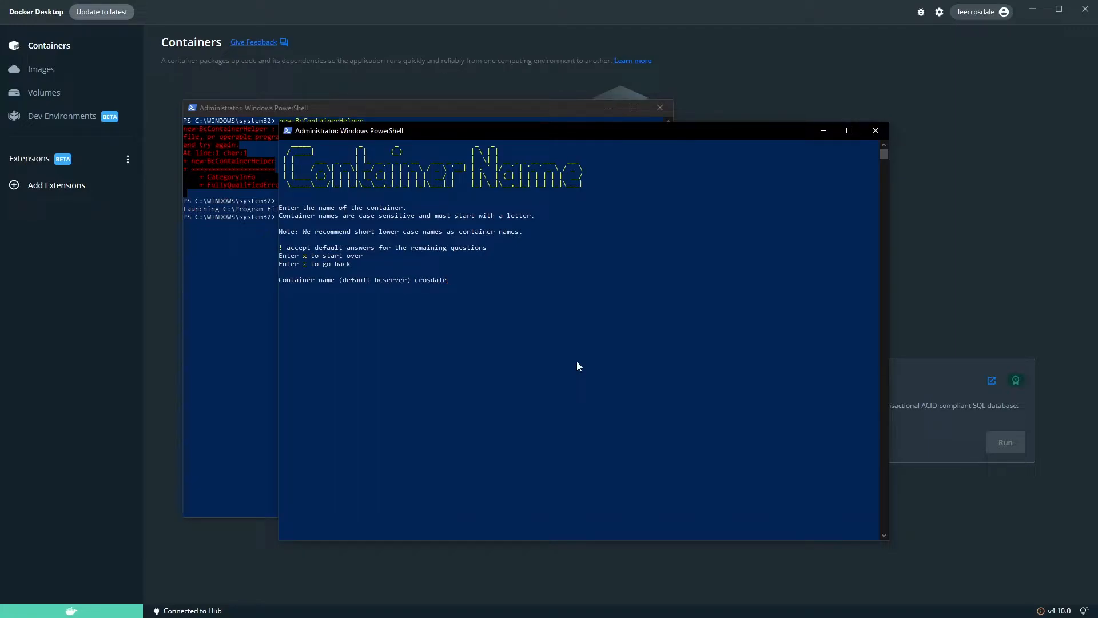
pyautogui.press('enter')
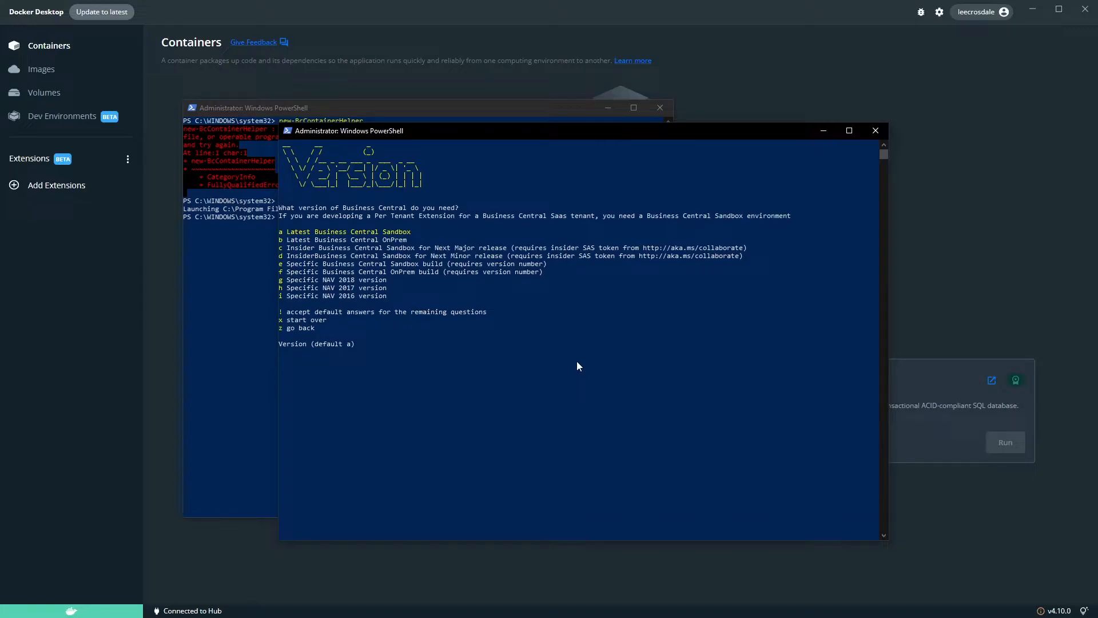
# Answer a for Latest Business Central Sandbox and gb for the country
pyautogui.write('a')
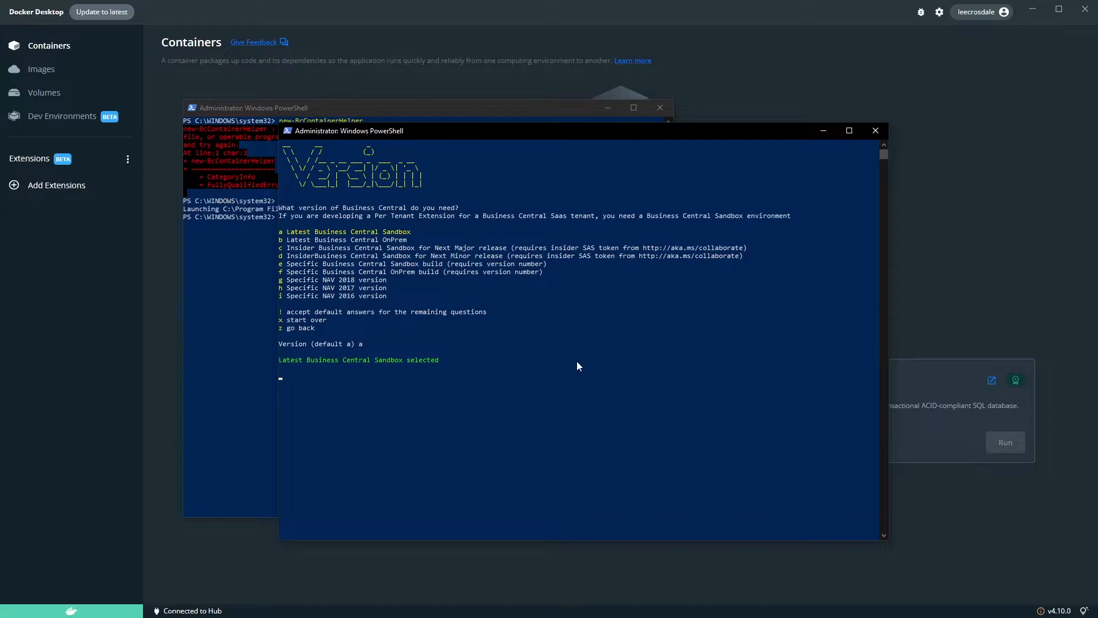
pyautogui.press('enter')
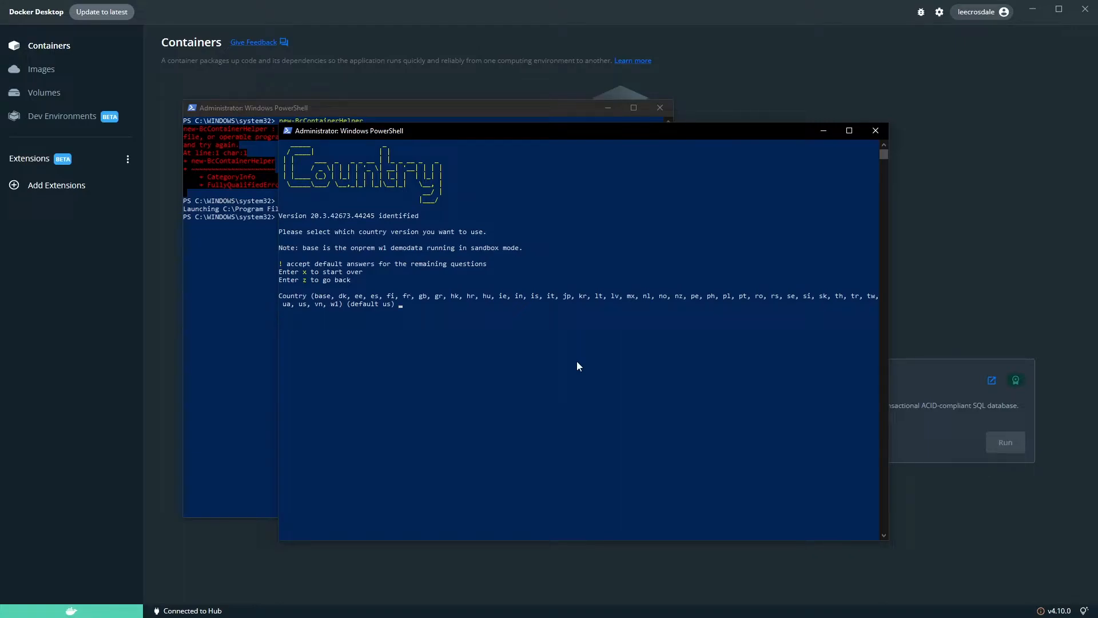
pyautogui.write('gb')
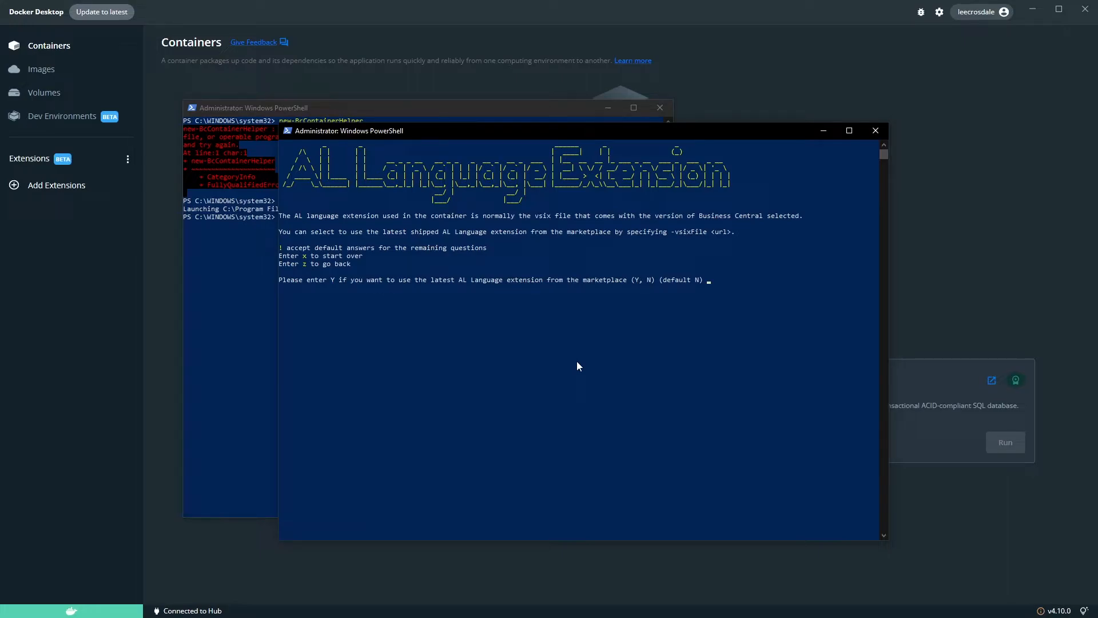
# Accept default N for AL Language extension and default a for the Cronus demo database
pyautogui.press('enter')
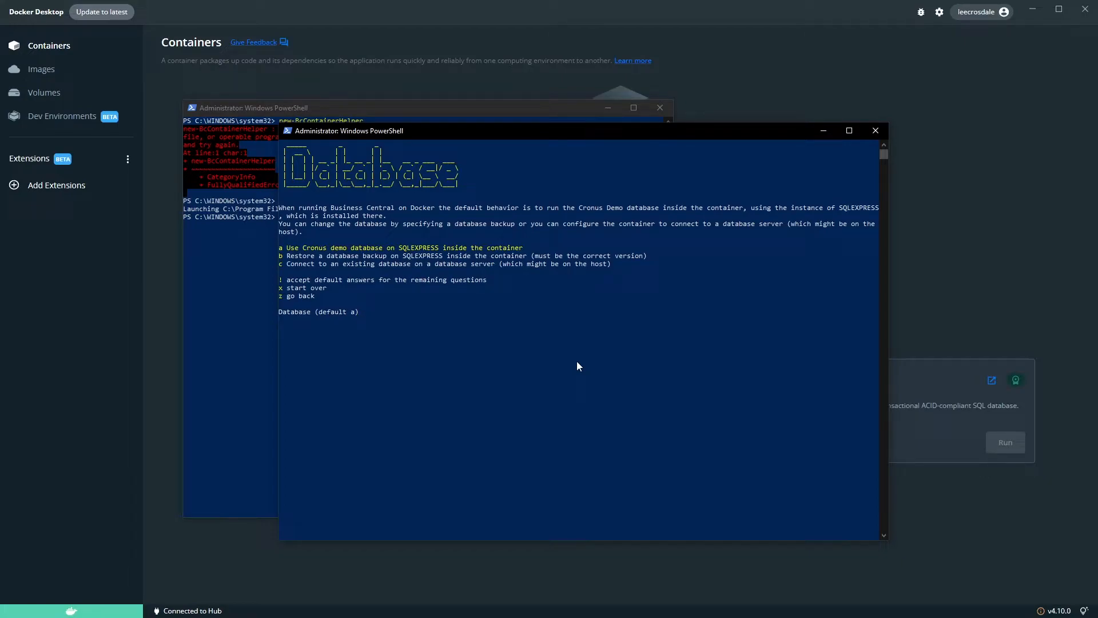
pyautogui.press('enter')
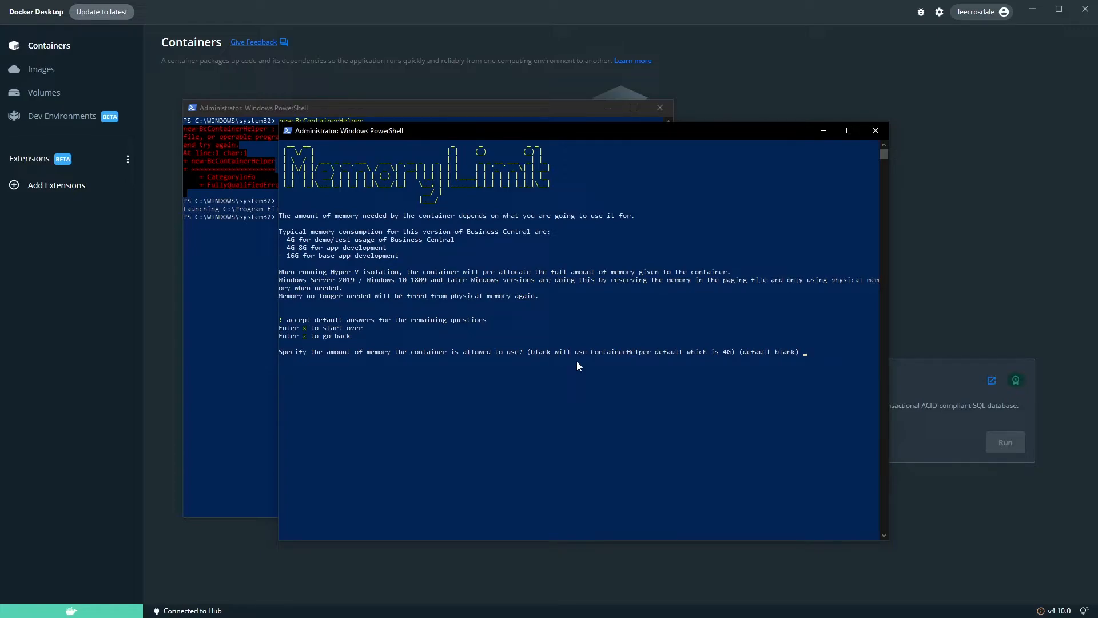
# Set an 8G memory limit and save the image as crosdalebcscript
pyautogui.write('8G')
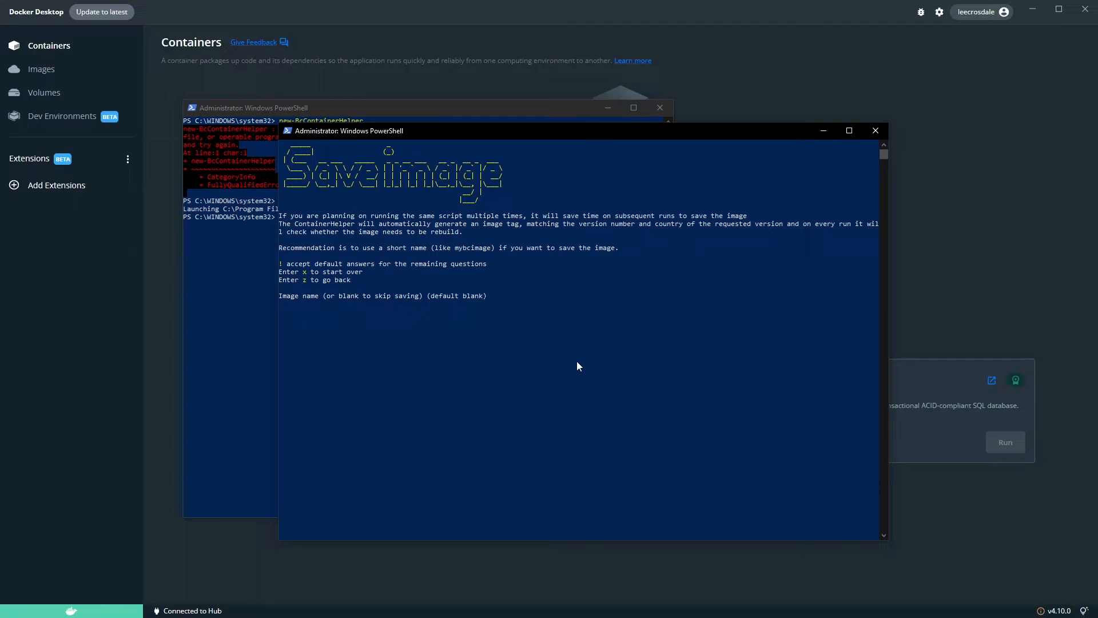
pyautogui.write('c')
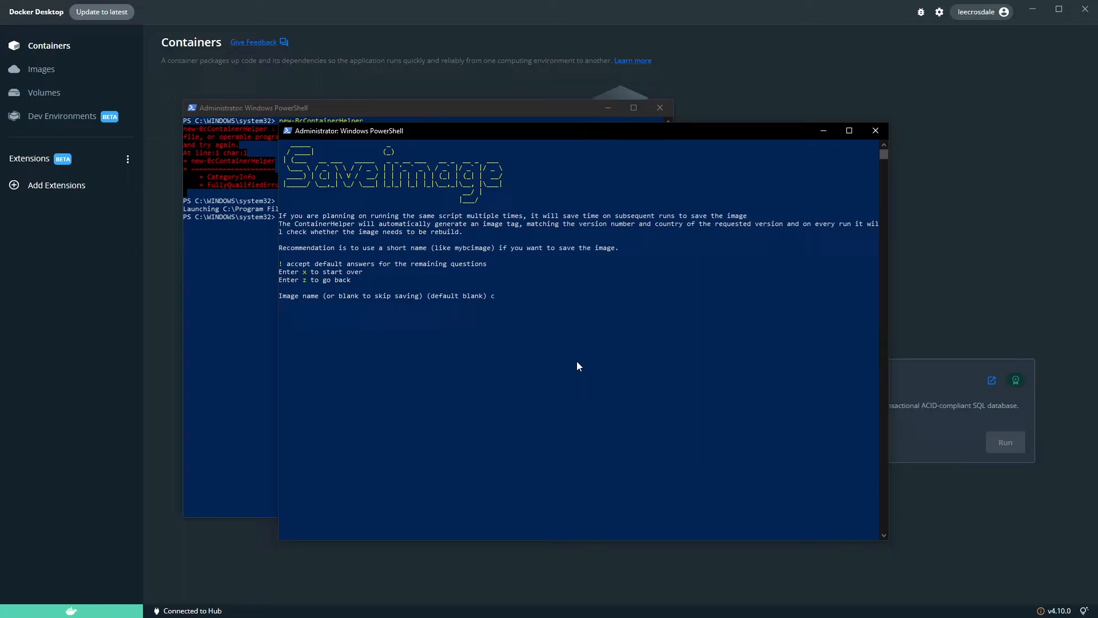
pyautogui.write('rosdalebcs')
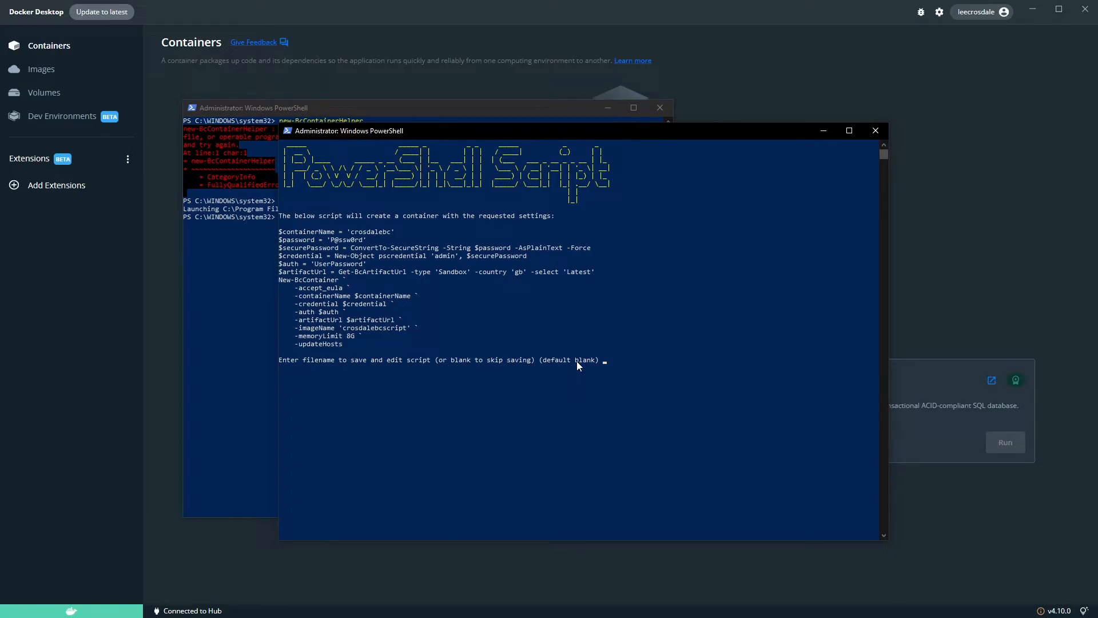
# Name the generated script crosdalebc and check Docker Desktop's Containers page
pyautogui.write('crosdalebc')
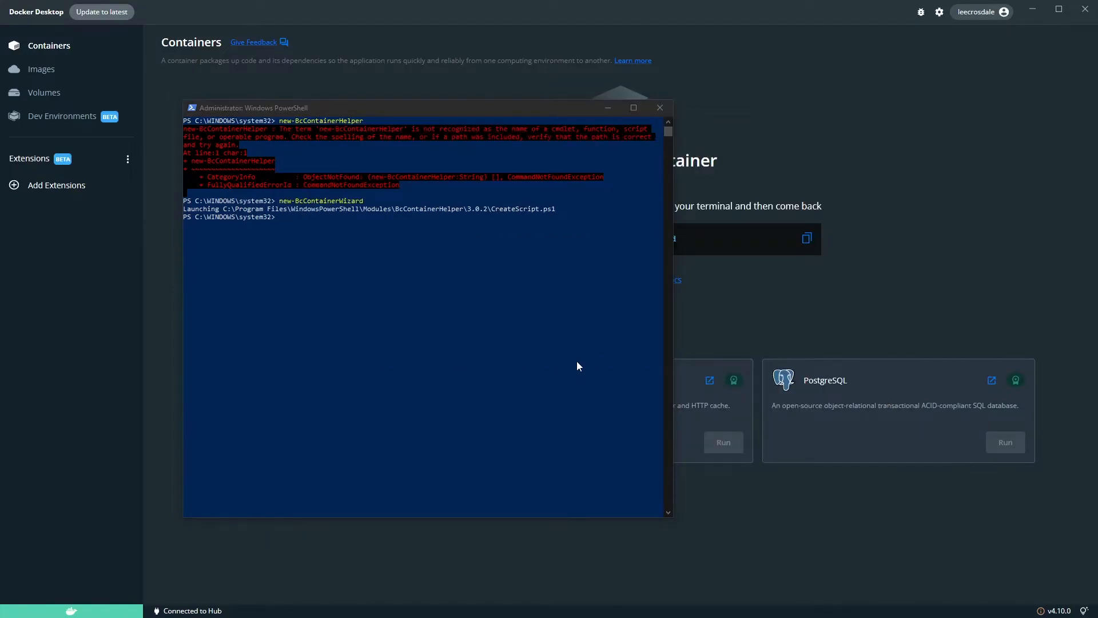
pyautogui.moveTo(659, 108)
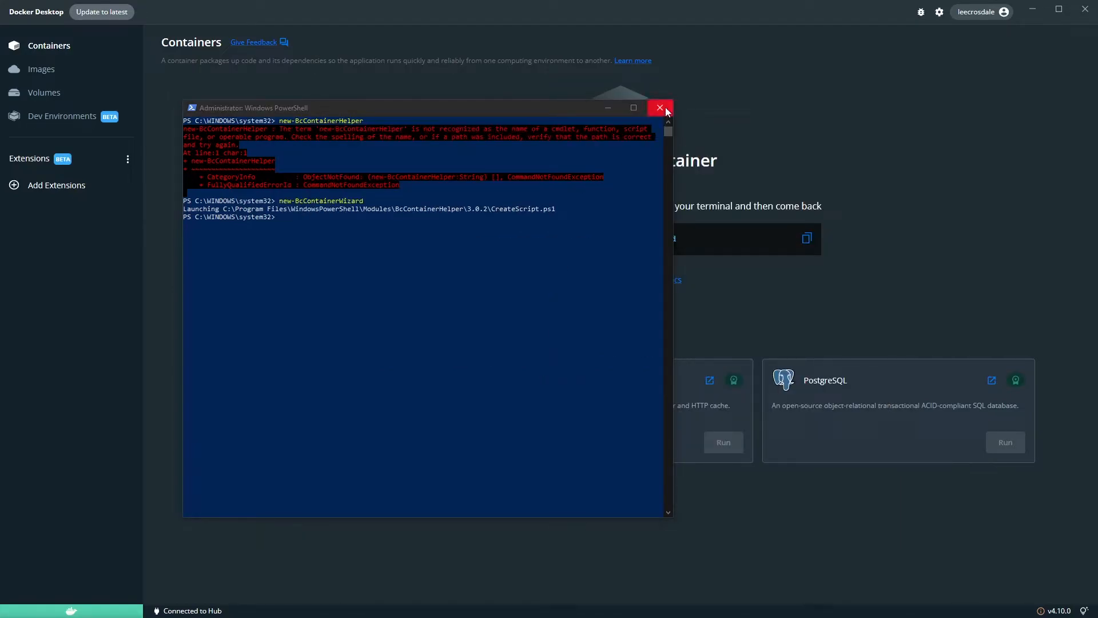
pyautogui.click(659, 107)
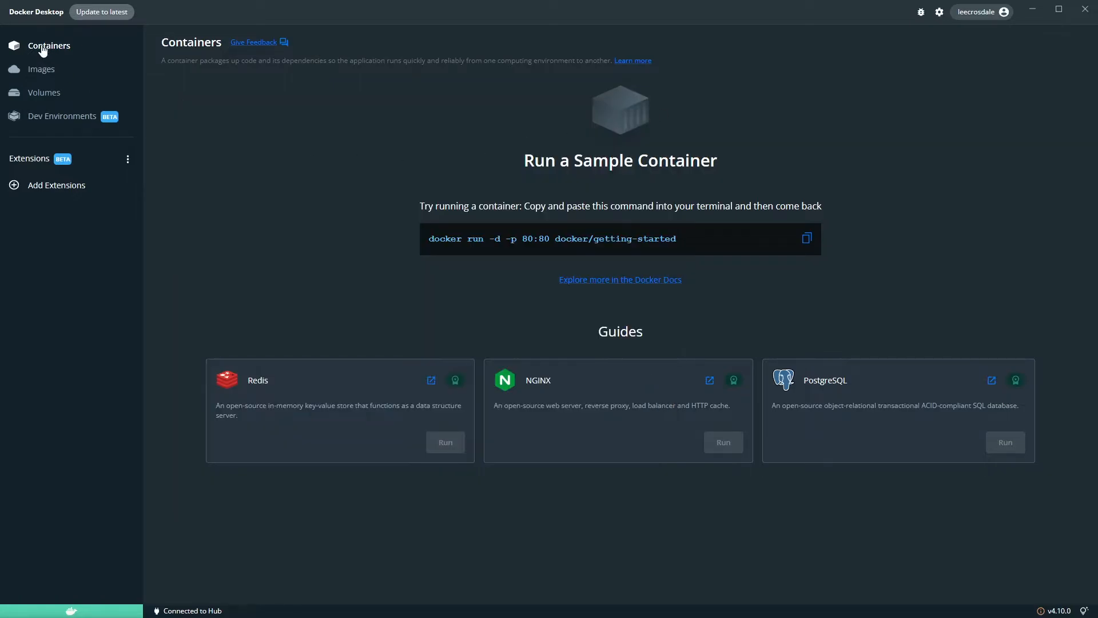
pyautogui.moveTo(117, 5)
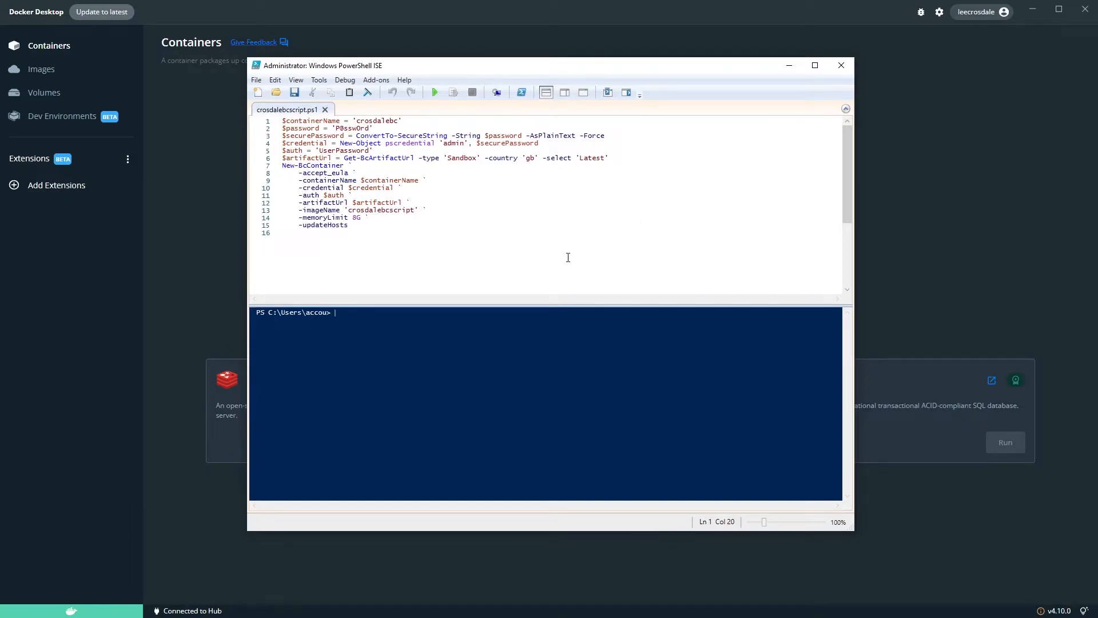
# Edit the -imageName value on line 13 to read crosdalebcimage
pyautogui.doubleClick(382, 210)
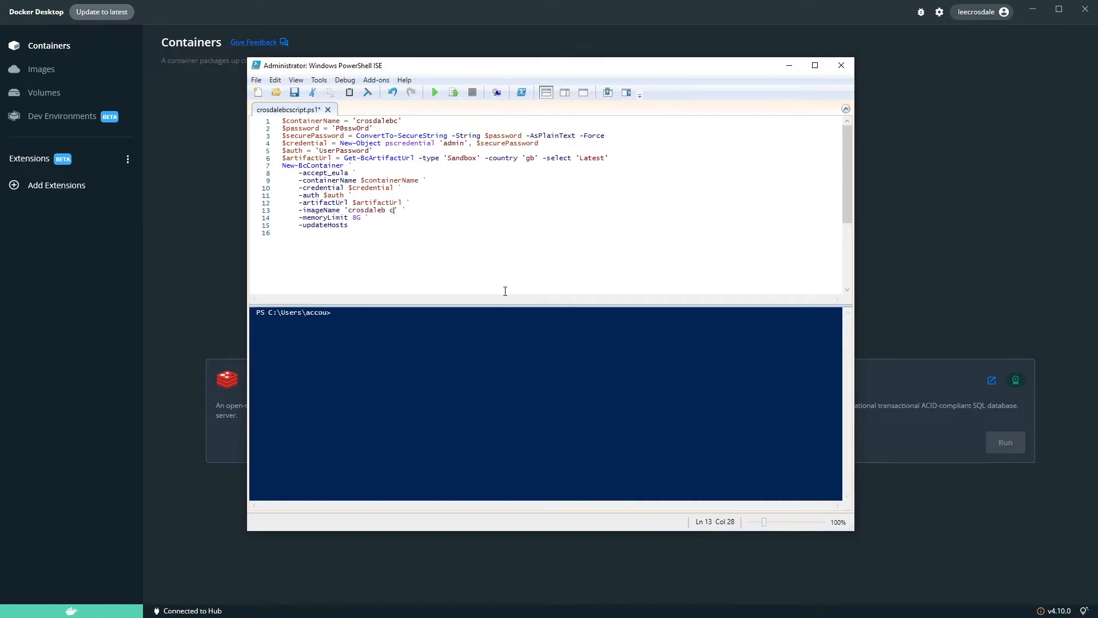
pyautogui.write('image')
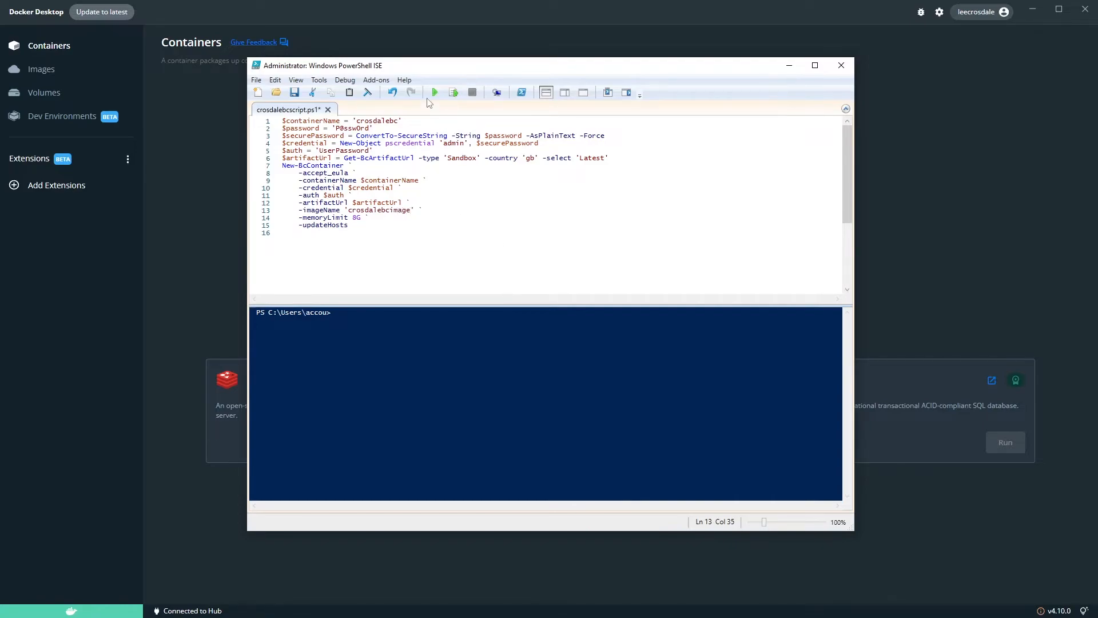
pyautogui.moveTo(435, 91)
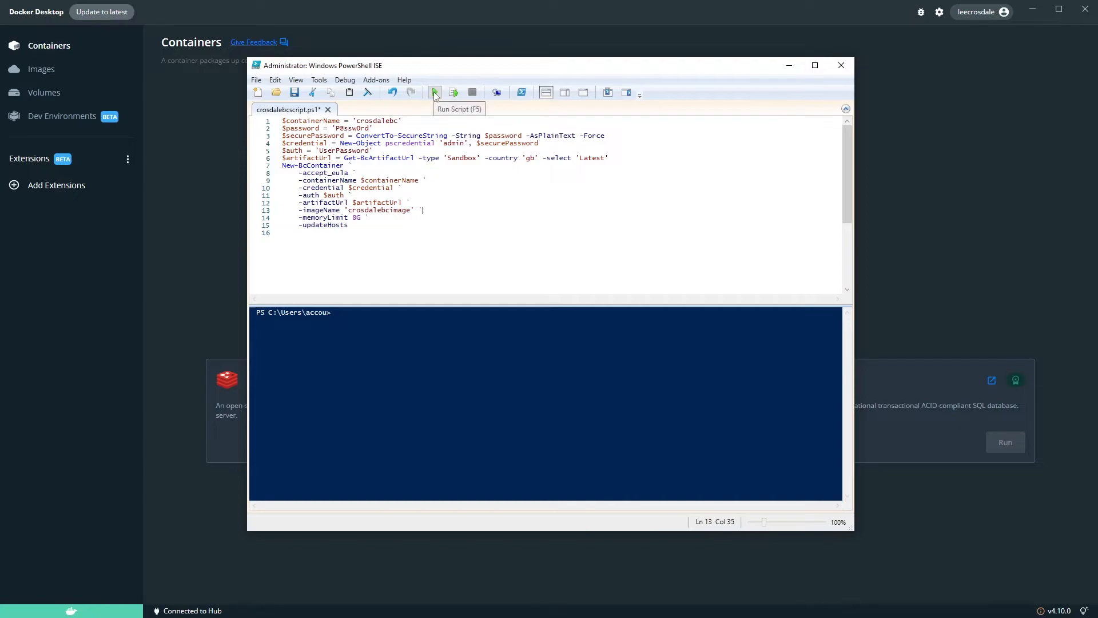
# Run crosdalebcscript.ps1, agreeing to save it first
pyautogui.click(435, 91)
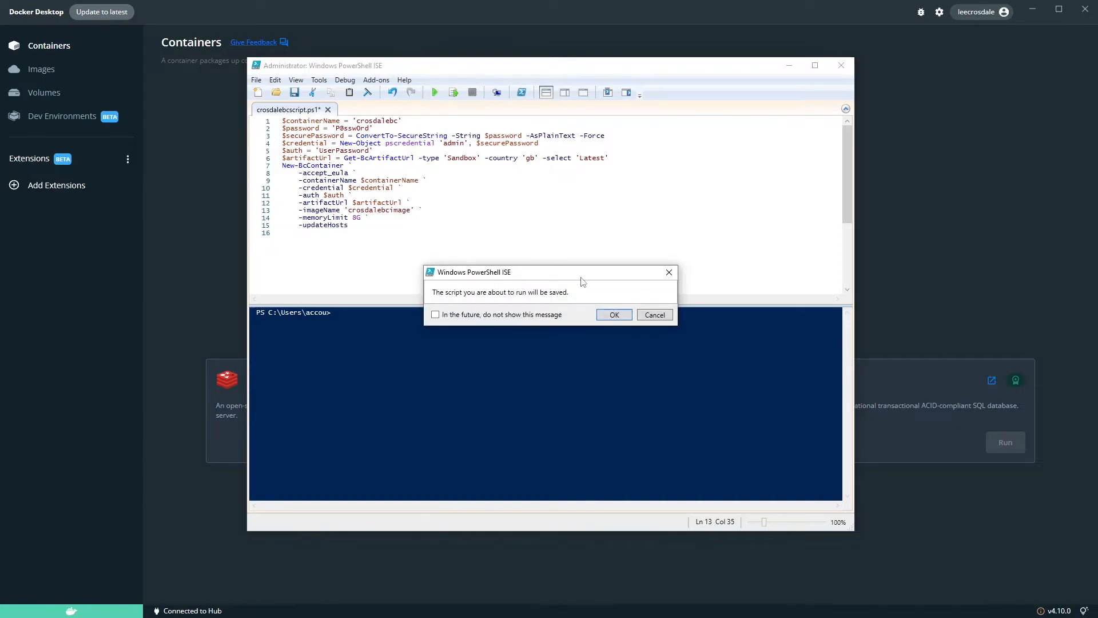
pyautogui.click(613, 315)
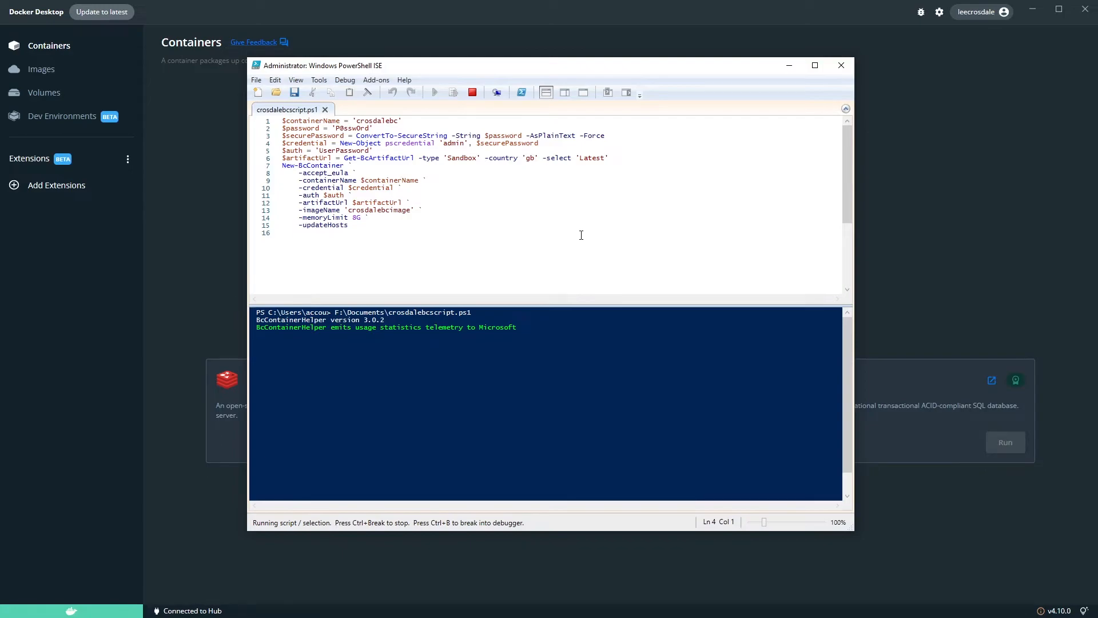
pyautogui.click(814, 65)
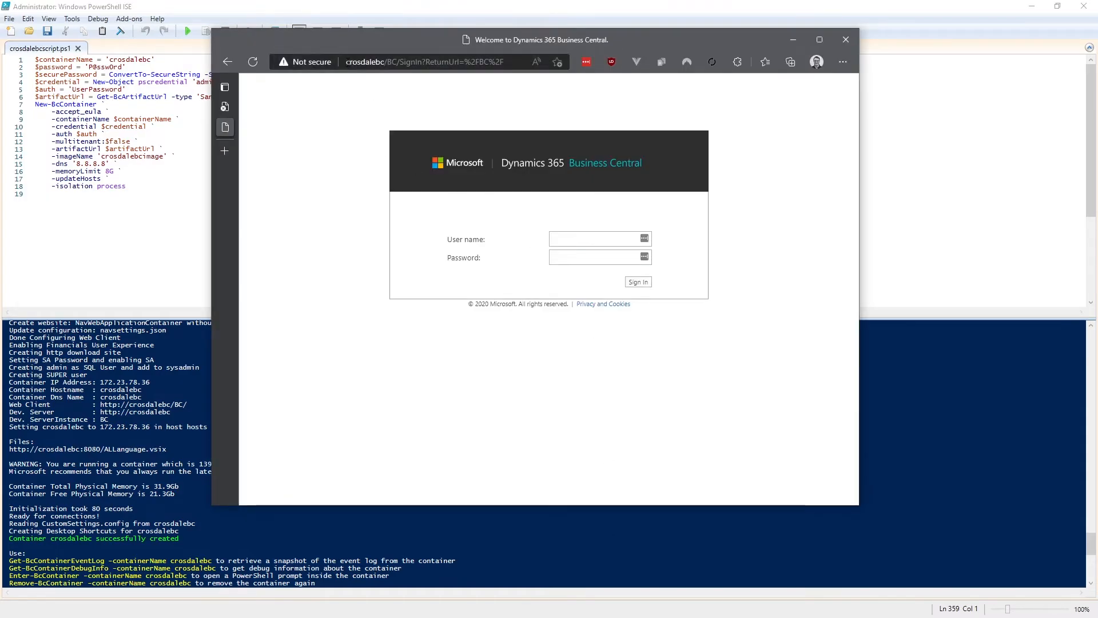
# Sign in to the crosdalebc web client as admin with its password
pyautogui.click(420, 62)
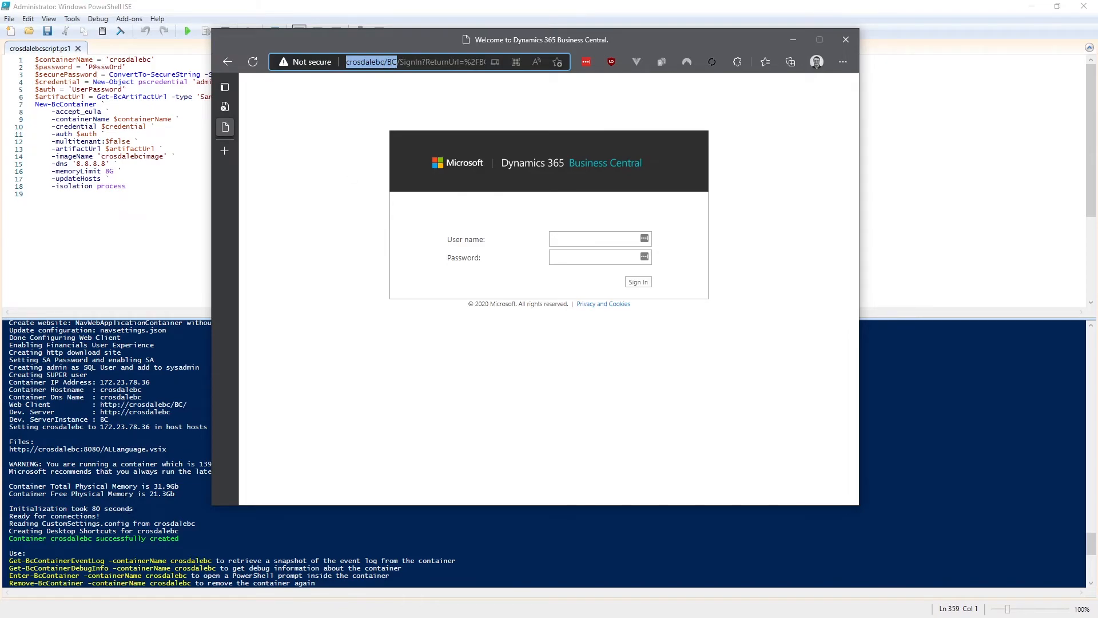
pyautogui.moveTo(344, 168)
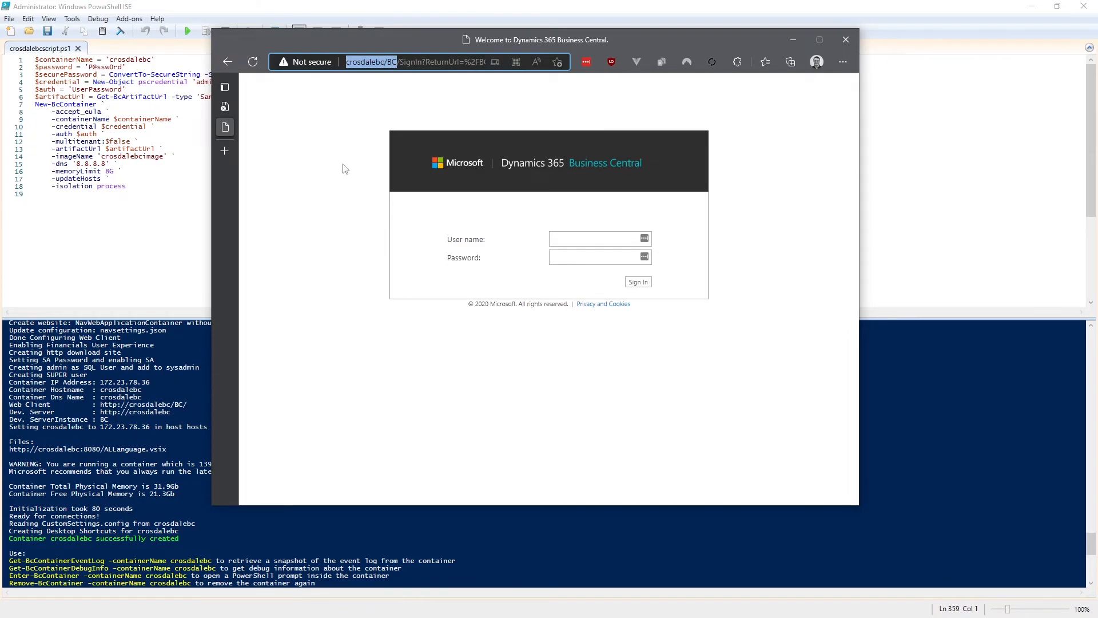
pyautogui.click(595, 239)
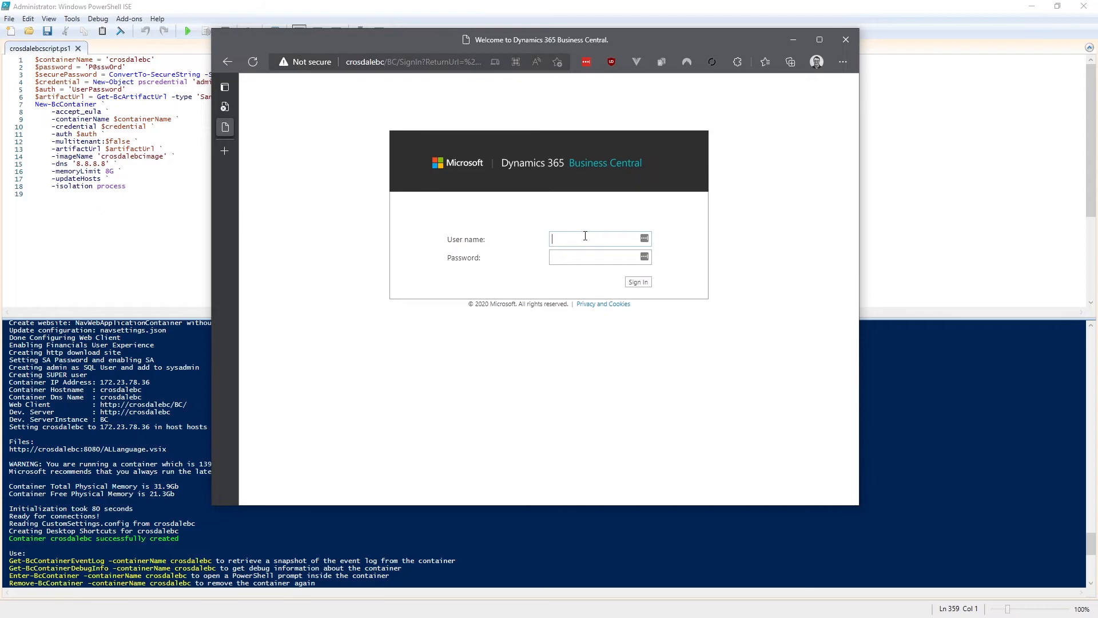
pyautogui.write('admin')
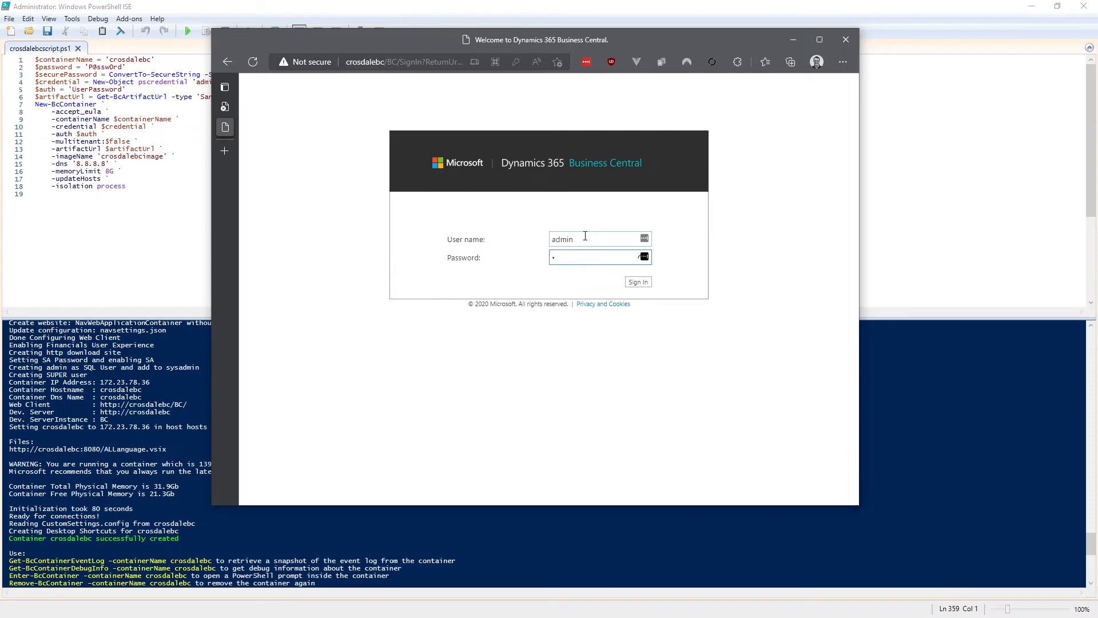
pyautogui.write('•')
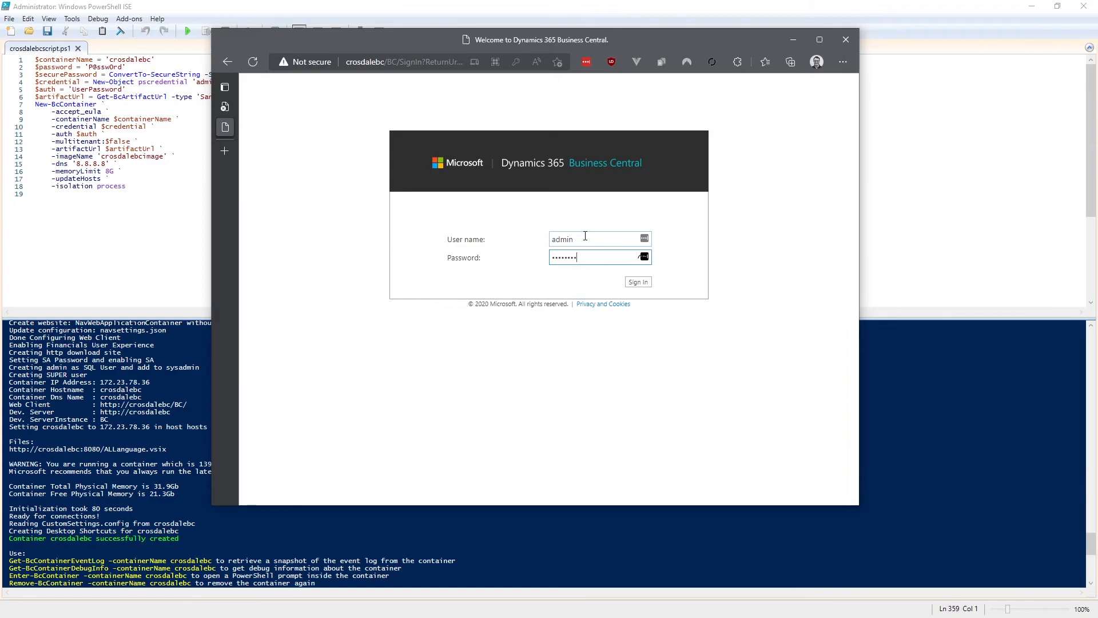
pyautogui.click(637, 281)
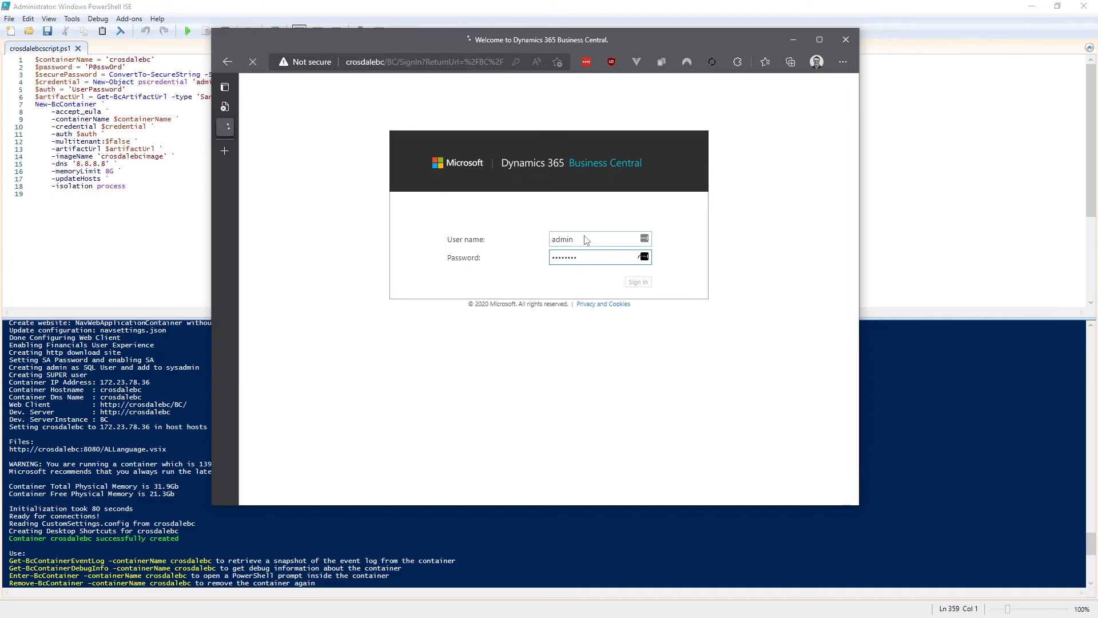
# Bring PowerShell ISE forward to review the -isolation and -multitenant:$false lines
pyautogui.click(637, 281)
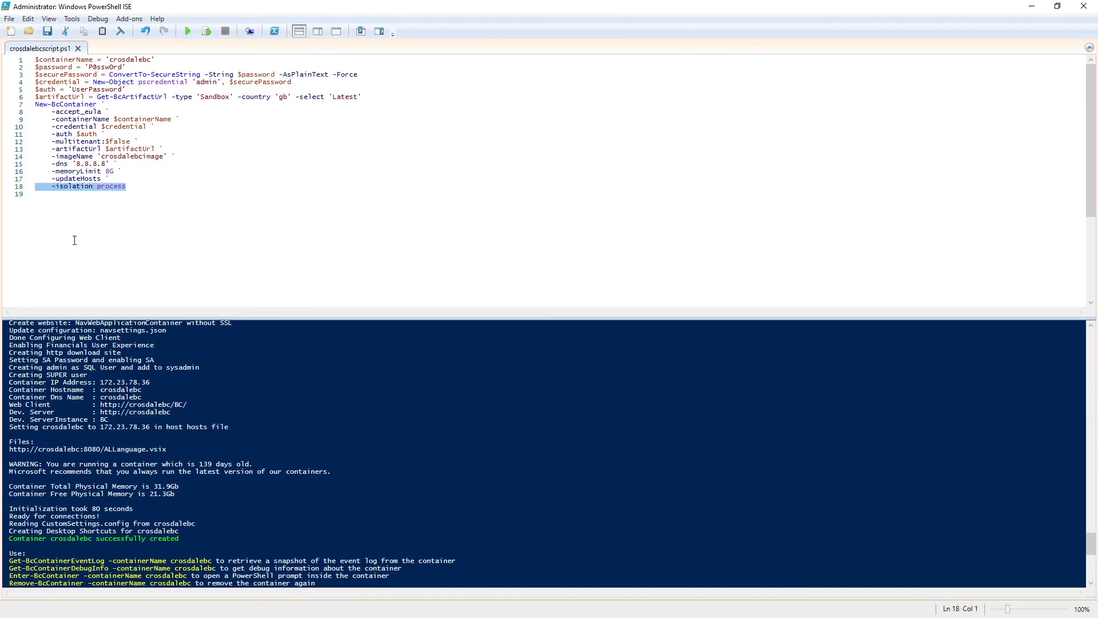
pyautogui.moveTo(86, 230)
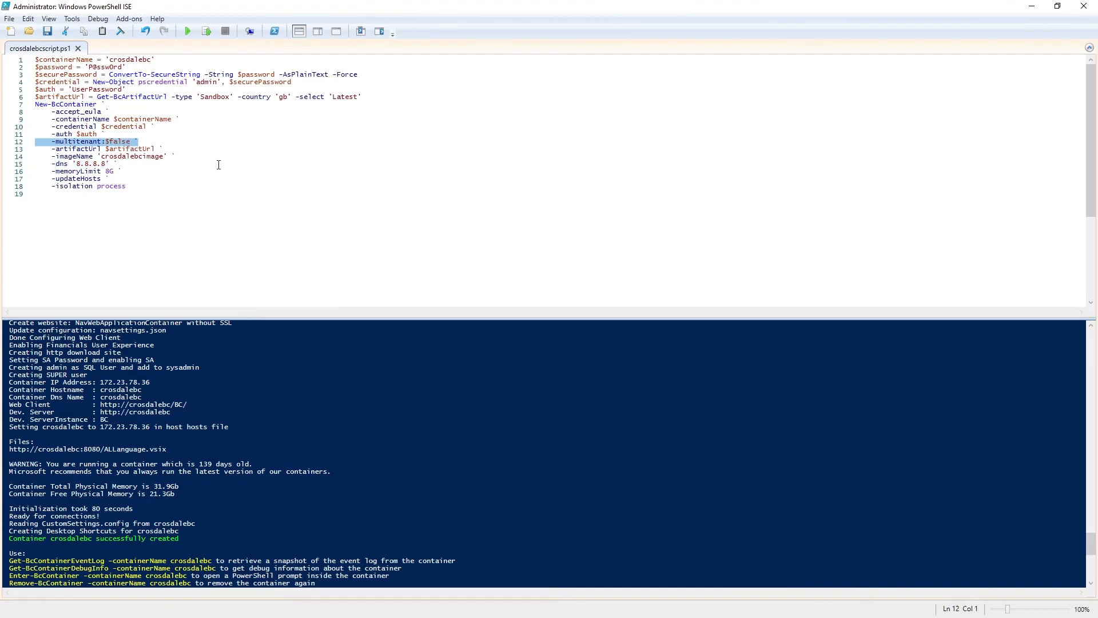
pyautogui.moveTo(432, 237)
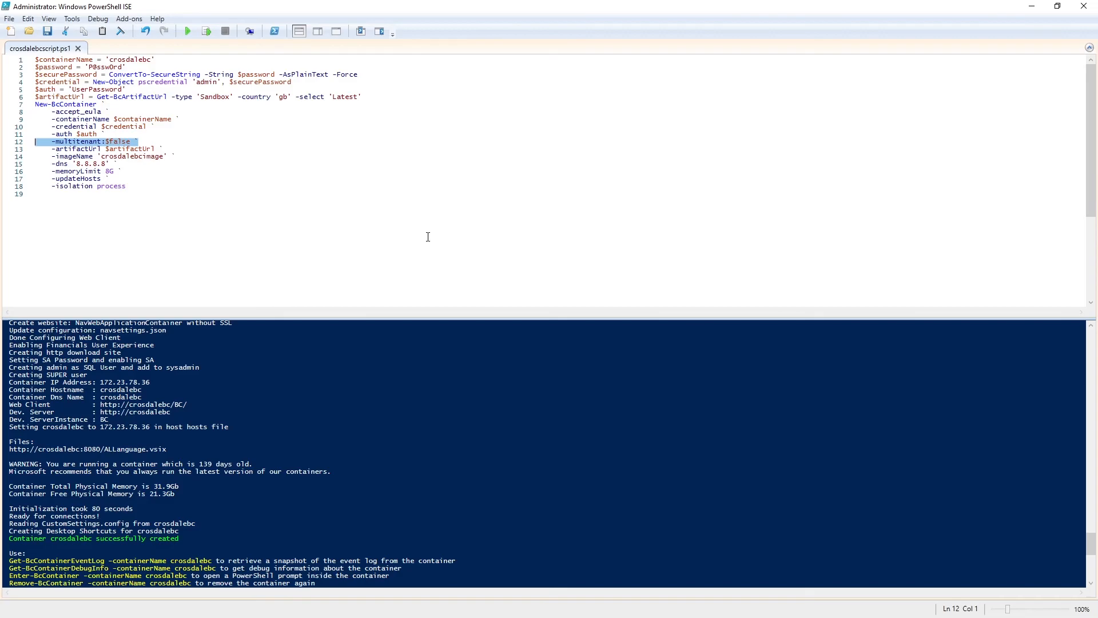
pyautogui.moveTo(238, 197)
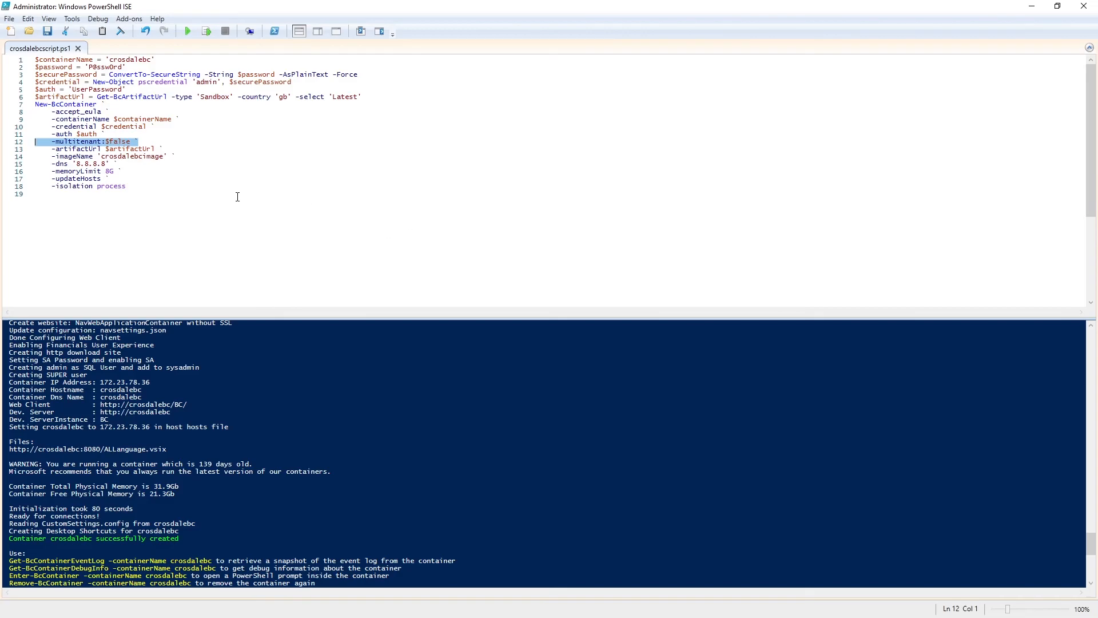
pyautogui.moveTo(677, 295)
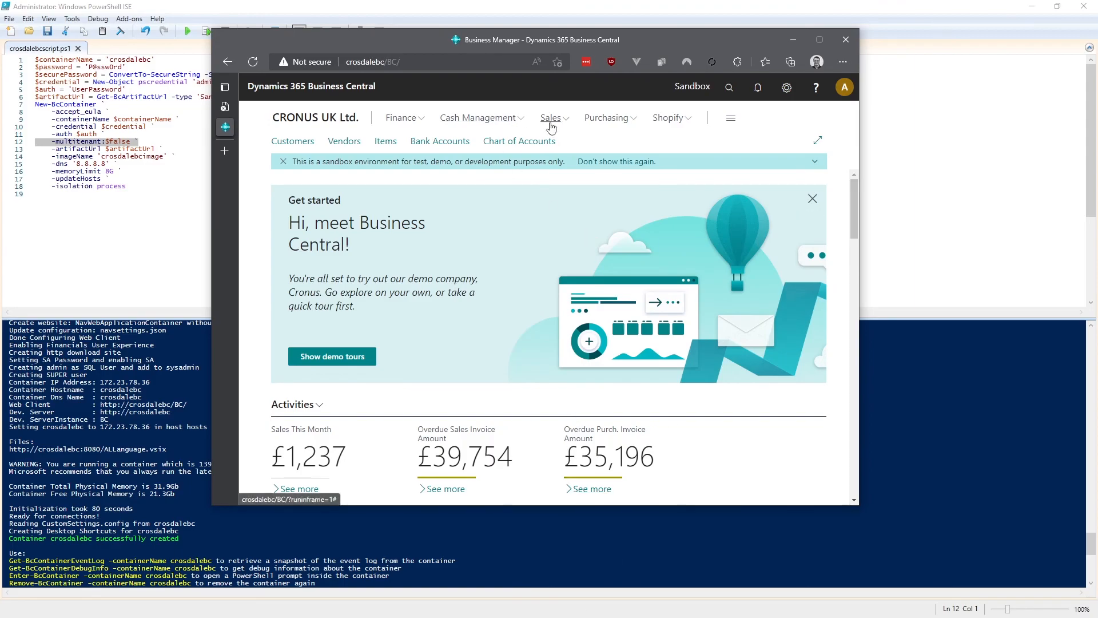
# Show the CRONUS UK Ltd. Sales Orders list, dismissing the teaching tip
pyautogui.click(551, 117)
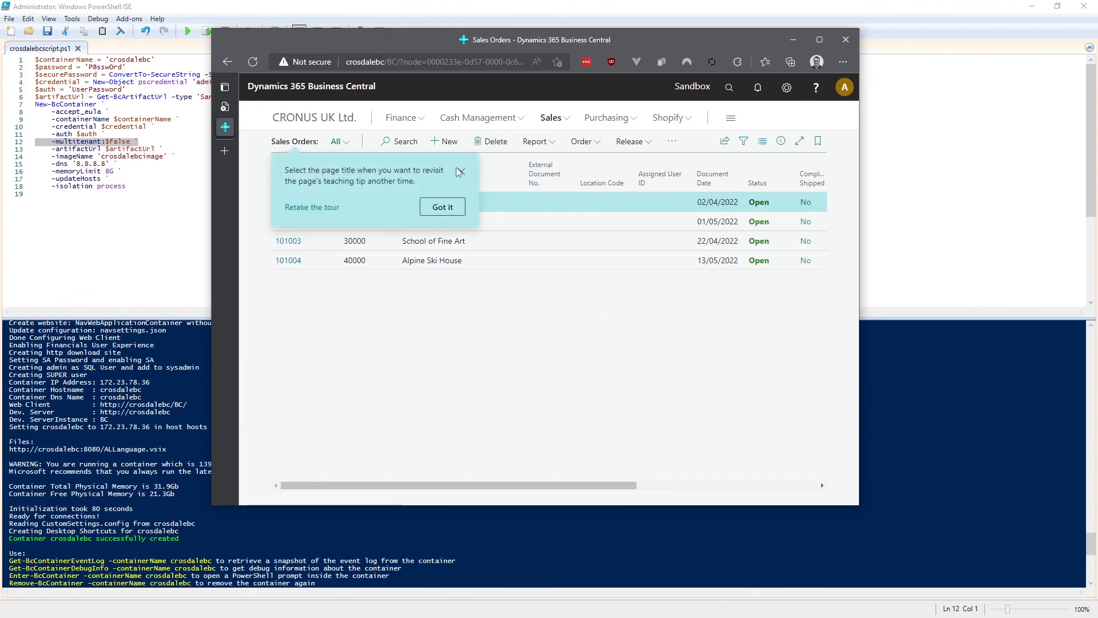
pyautogui.click(441, 207)
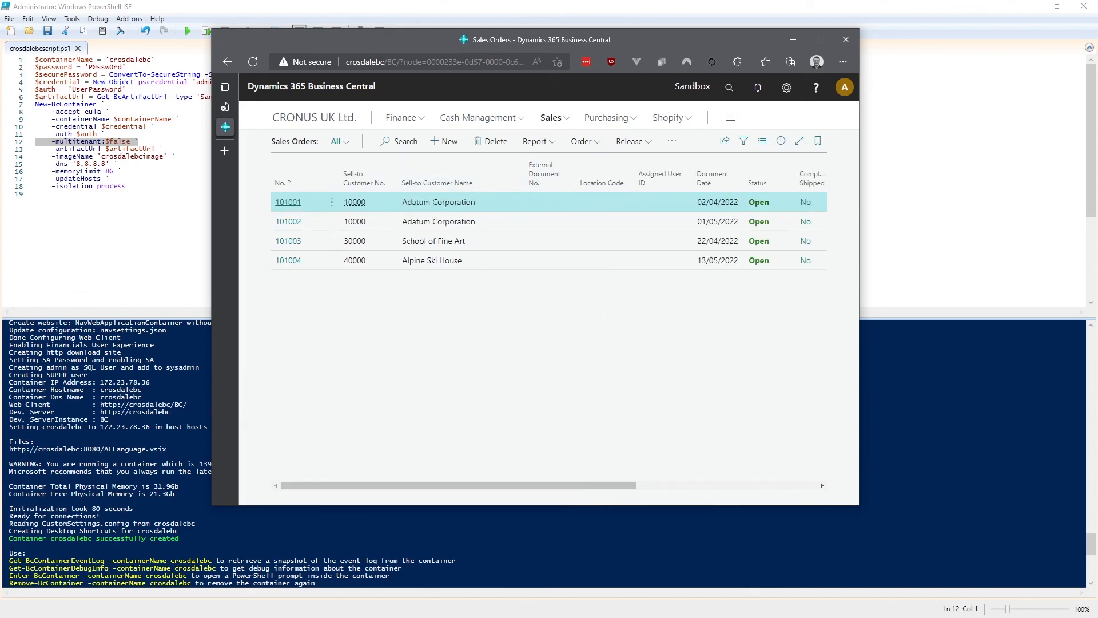